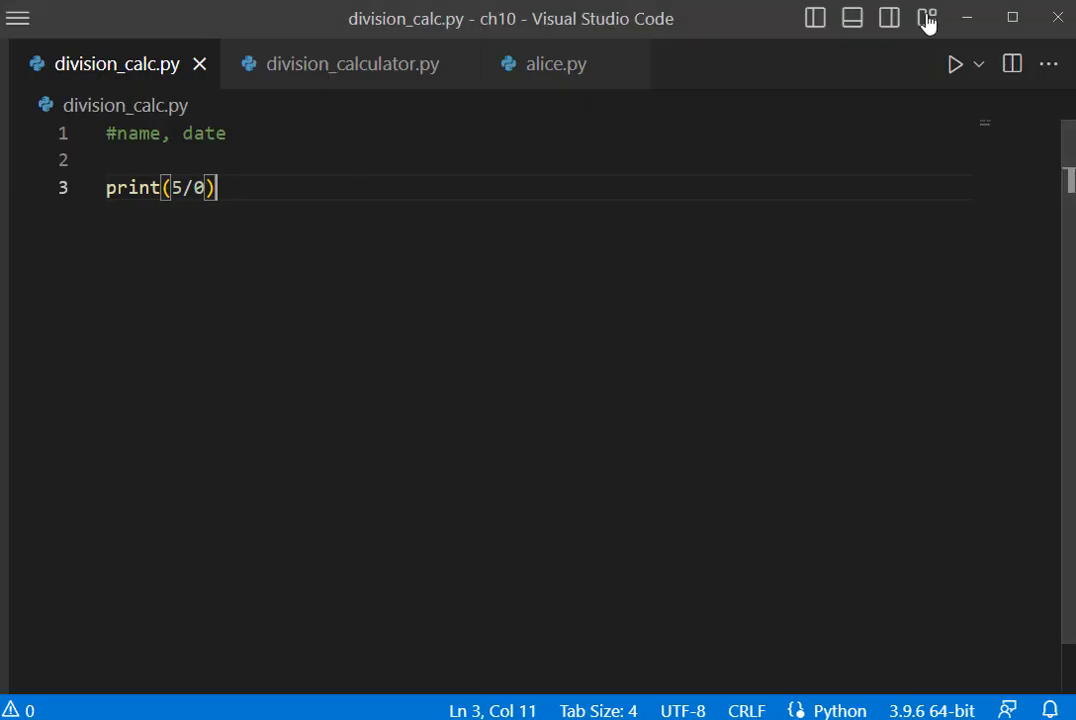
Run division_calc.py with print(5/0) wrapped in try/except ZeroDivisionError to get the friendly message
left_click(956, 64)
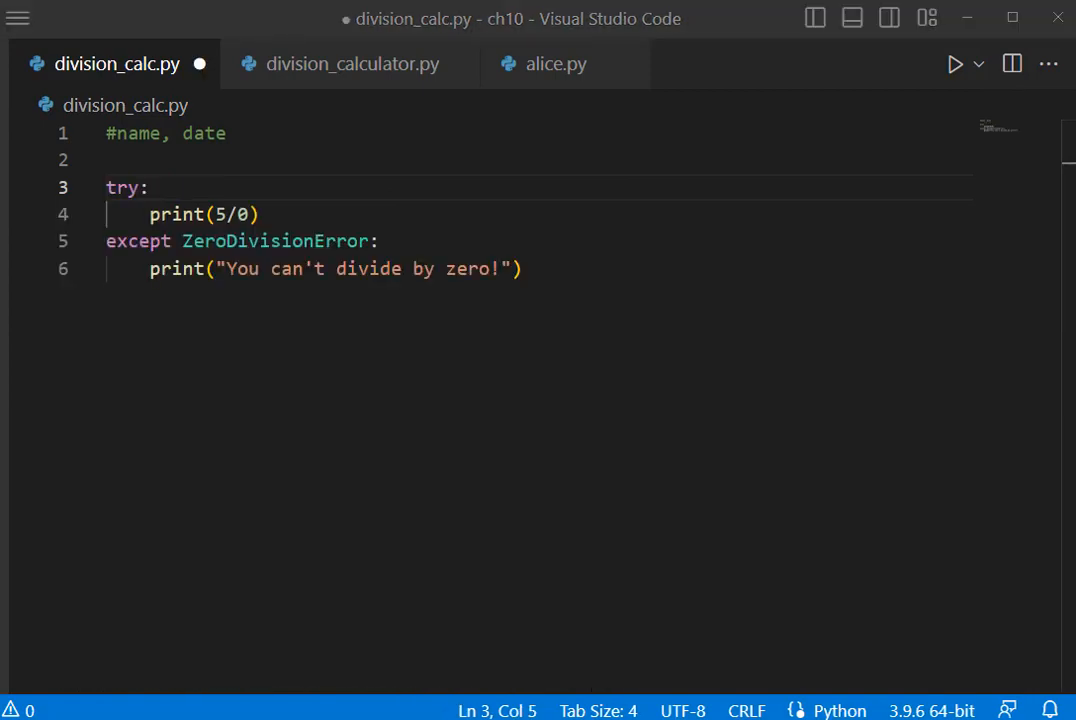
left_click(954, 64)
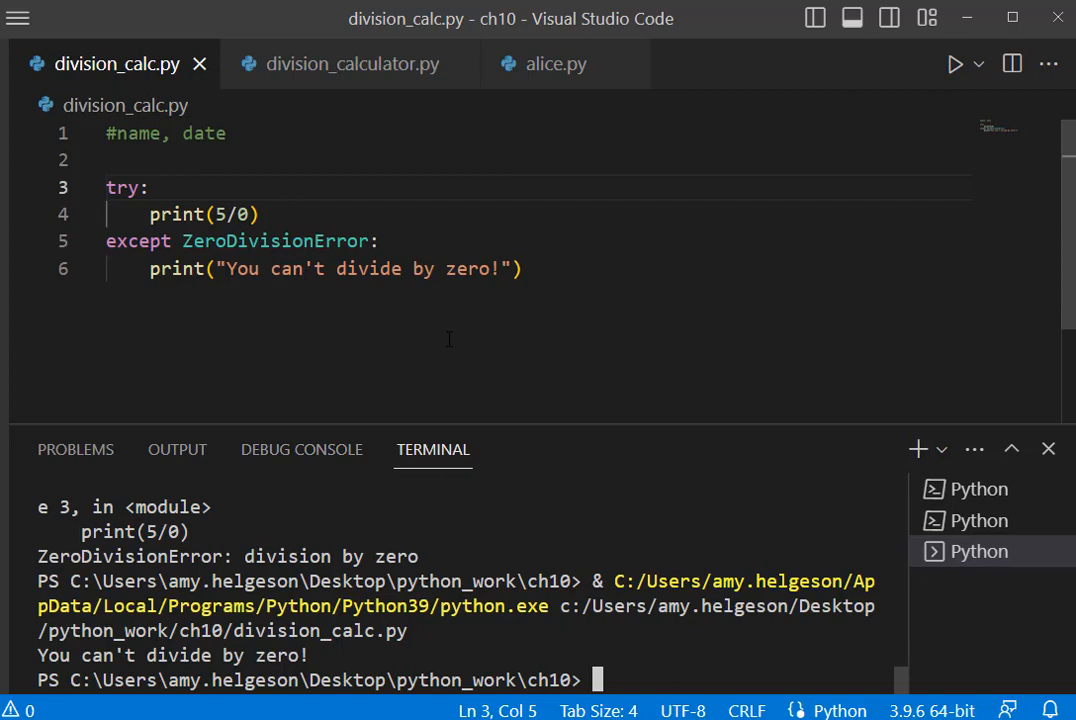
Run division_calculator.py with 5 and 0 to see the unhandled ZeroDivisionError traceback
left_click(352, 62)
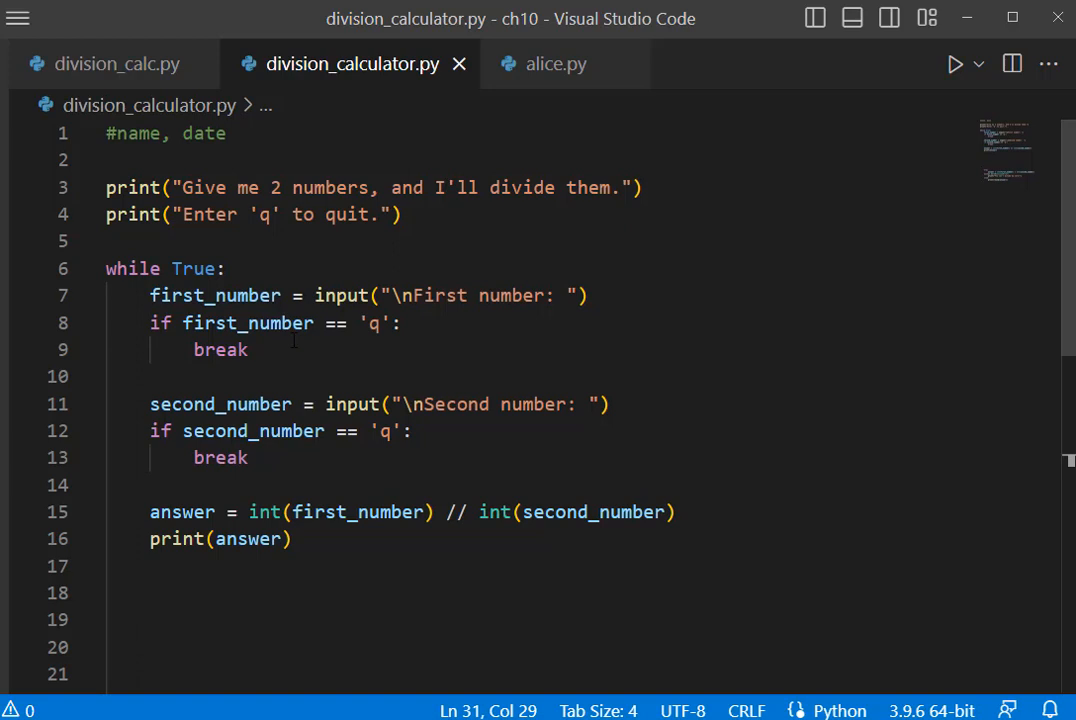
mouse_move(676, 210)
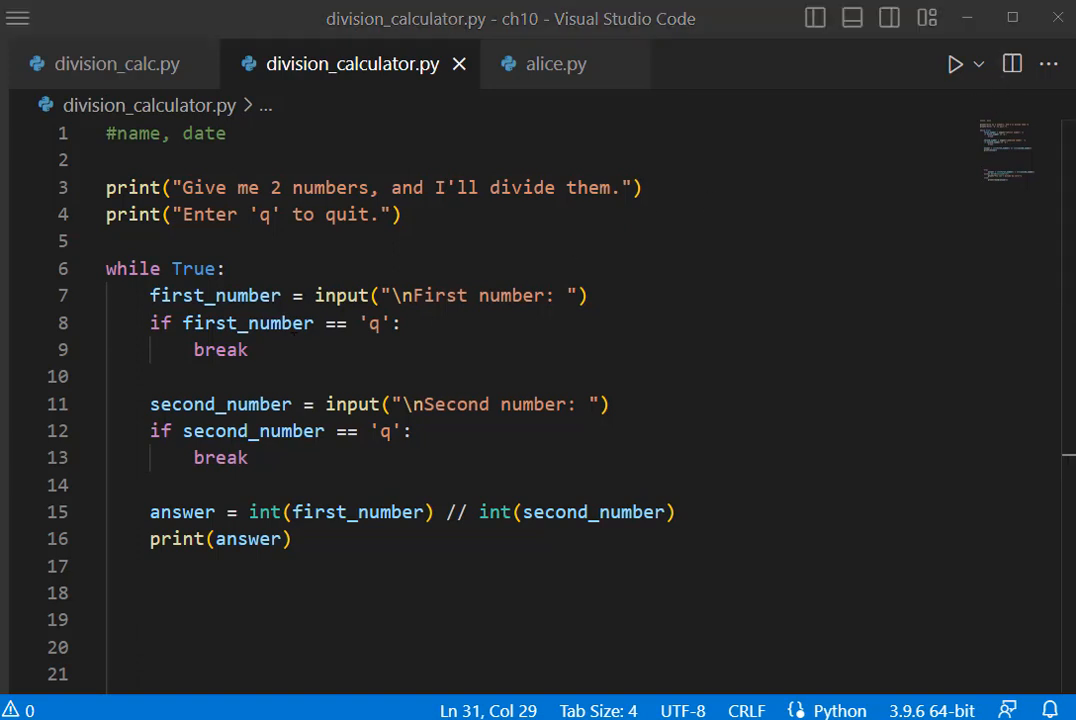
left_click(954, 62)
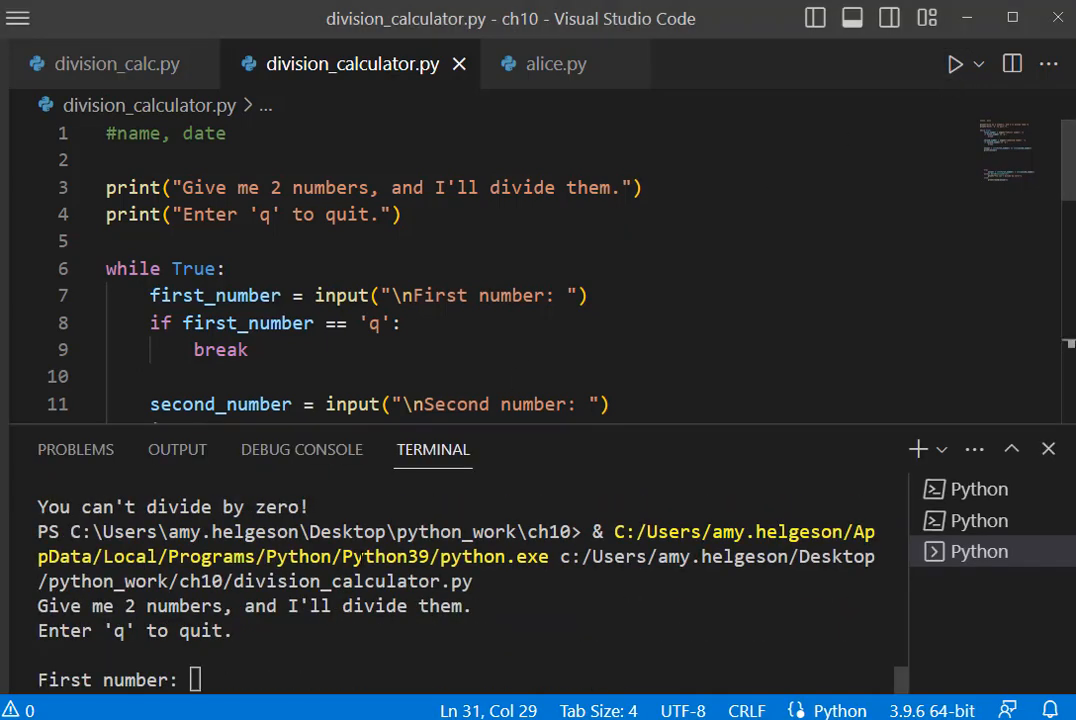
type("5")
type("0")
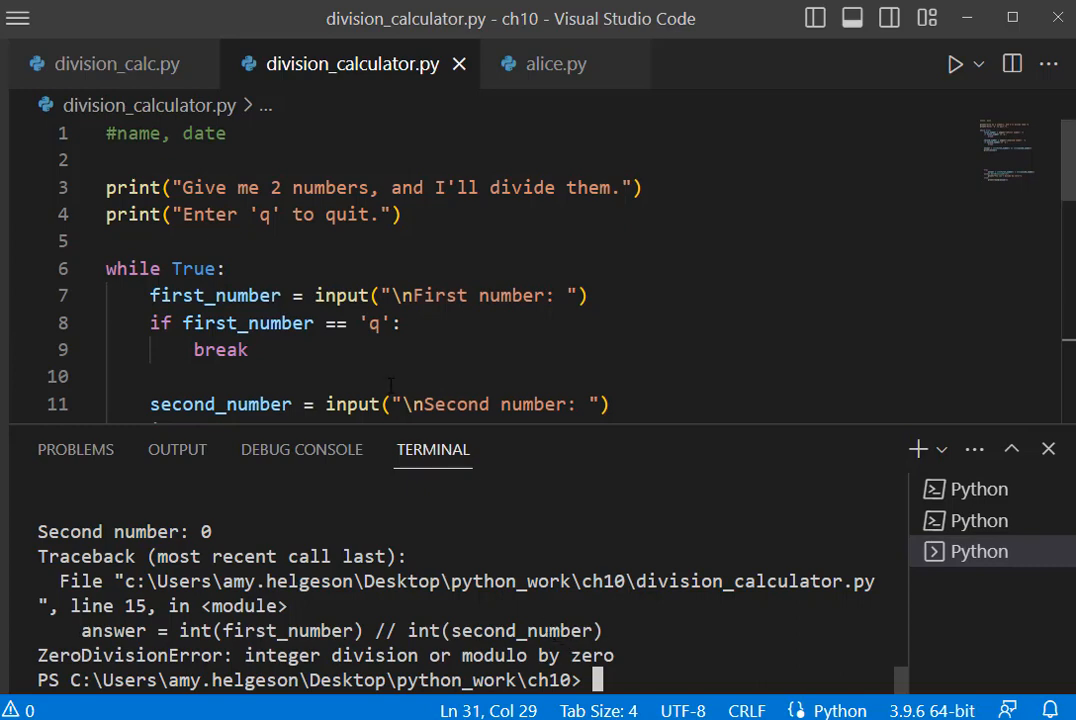
left_click(116, 62)
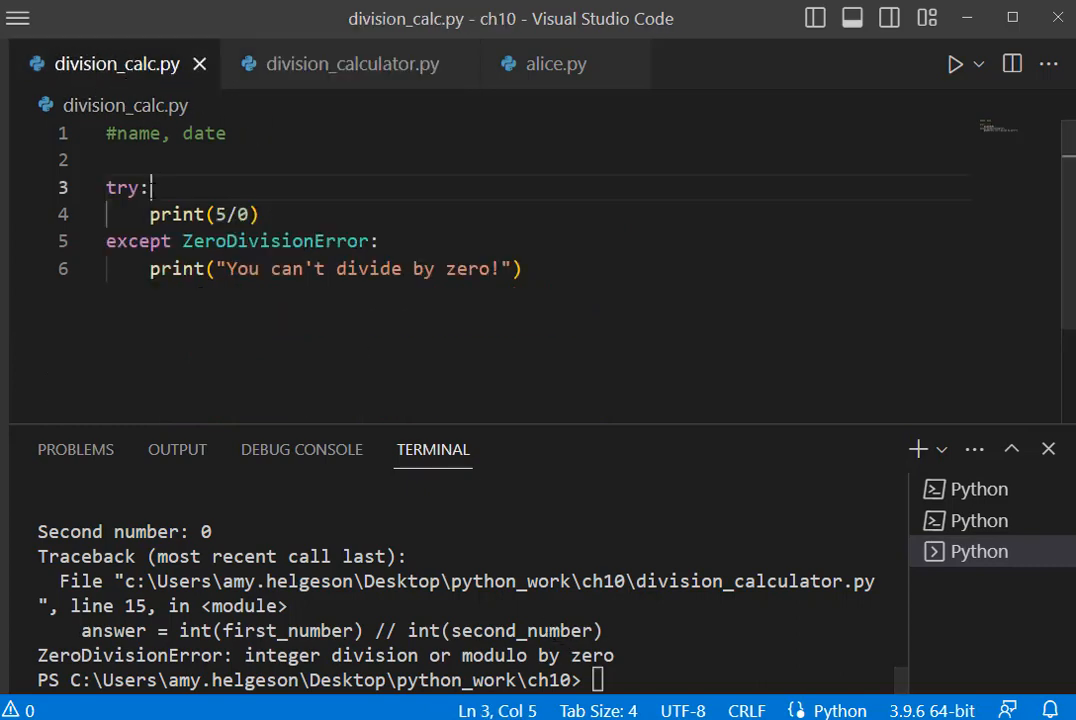
left_click(352, 62)
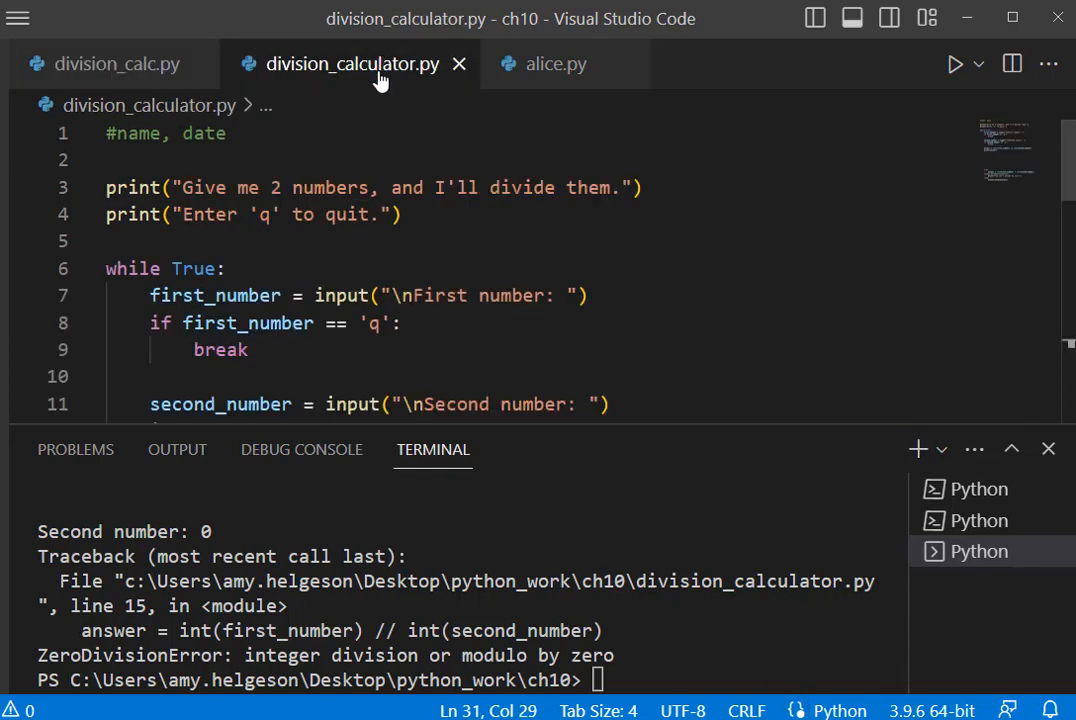
Delete the old unguarded answer and print lines above the try/except/else block
left_click(1048, 448)
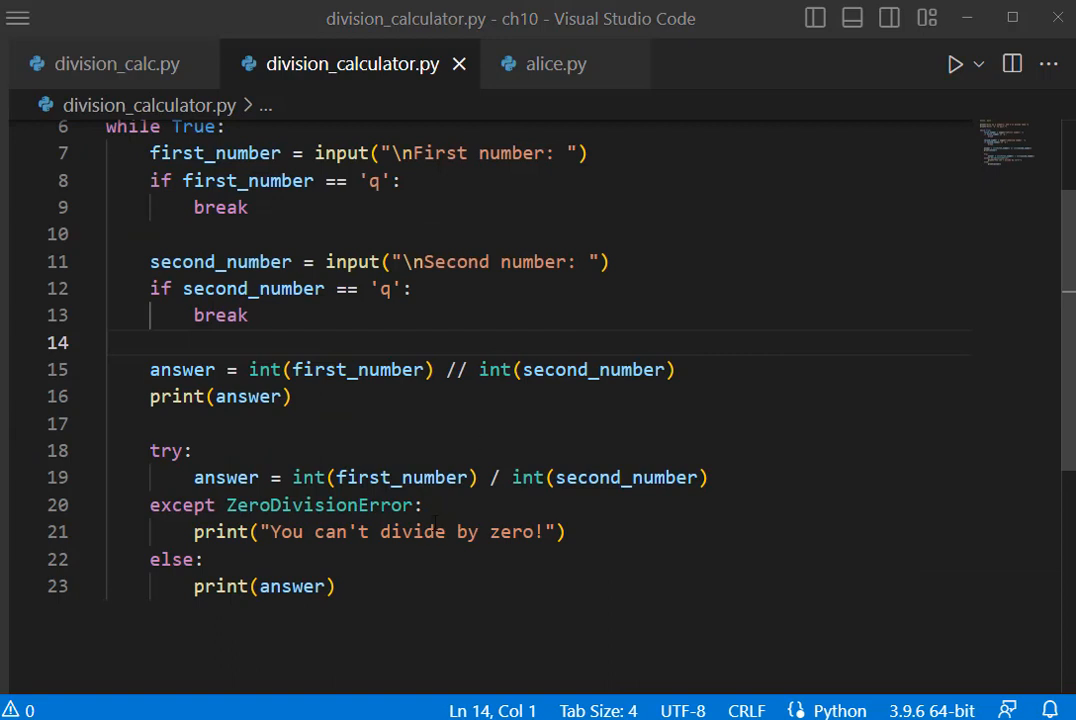
left_click_drag(148, 368, 292, 396)
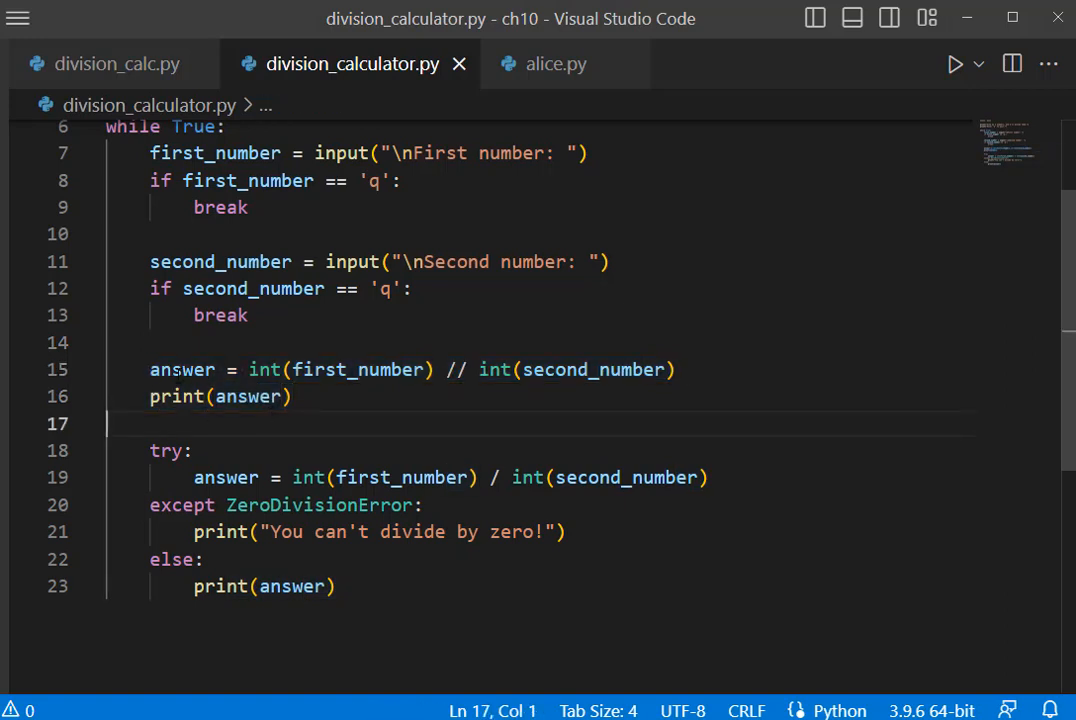
left_click_drag(148, 368, 676, 368)
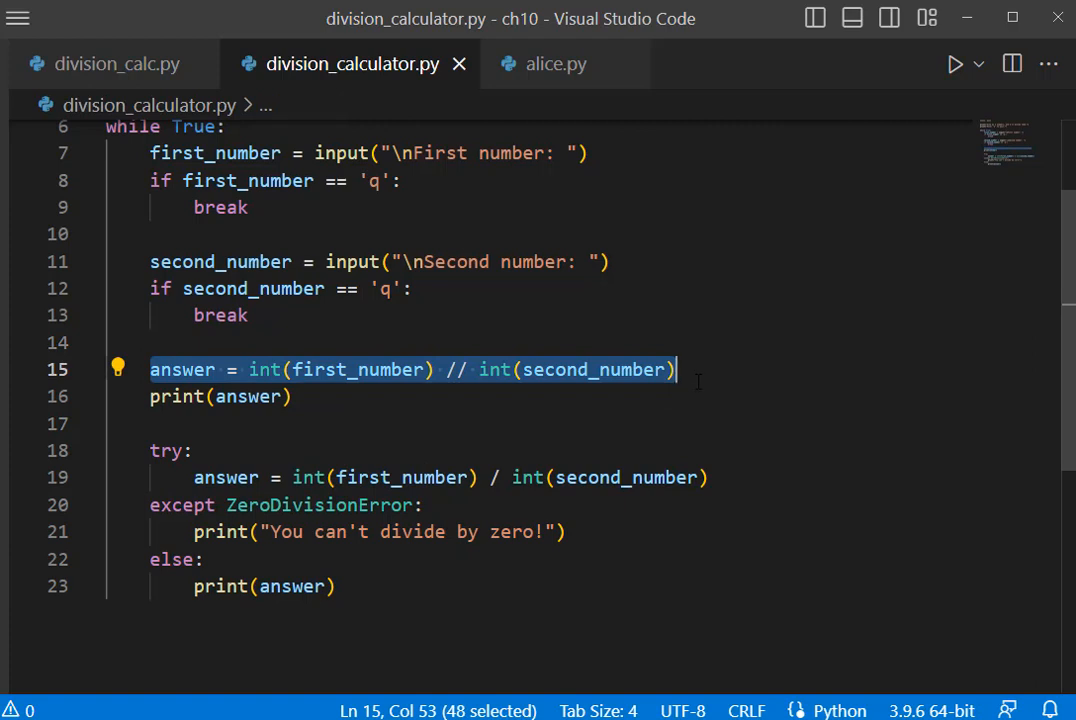
key("Delete")
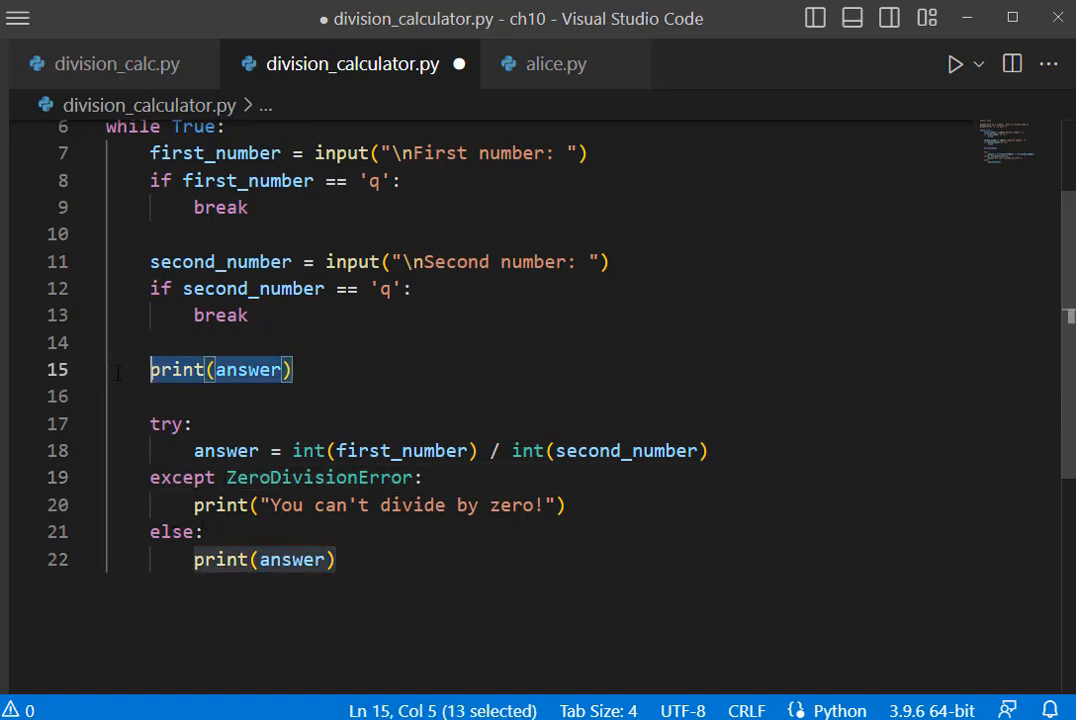
key("Delete")
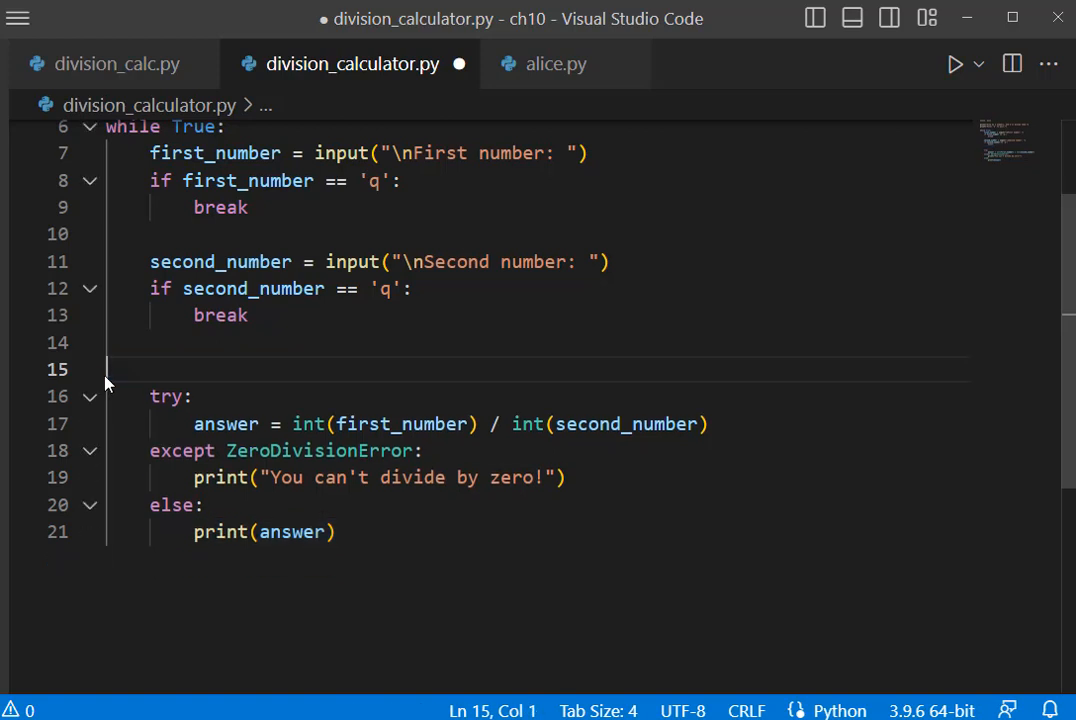
key("Backspace")
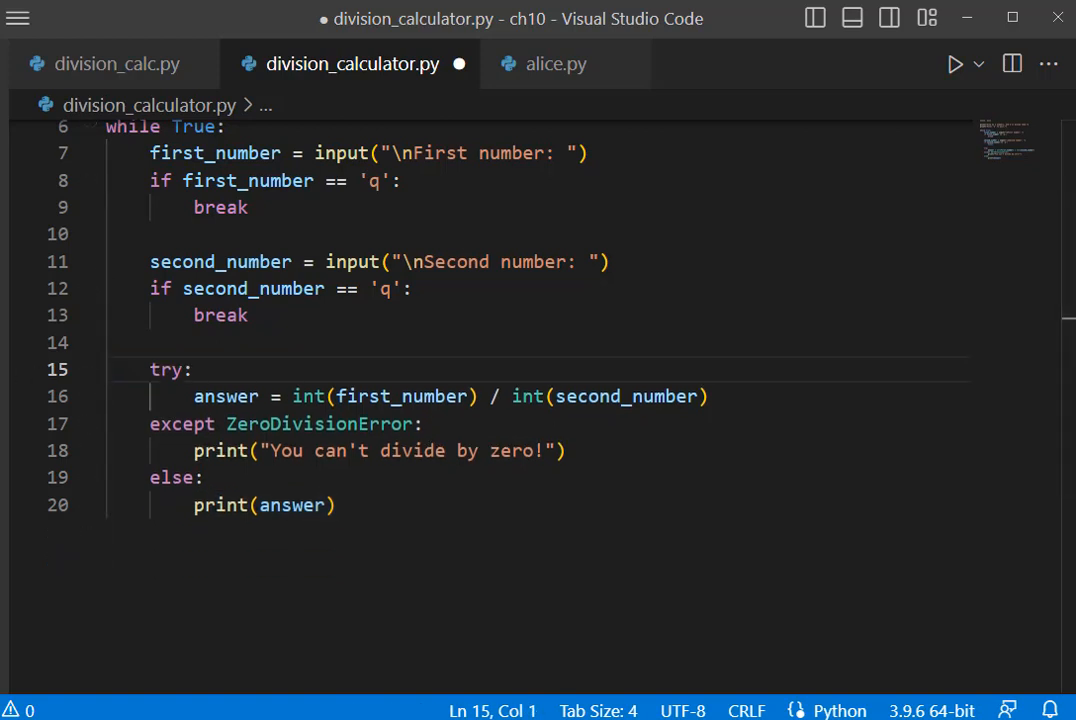
Run the calculator: 5 and 0 give the zero-division message, then quit with q
left_click(954, 62)
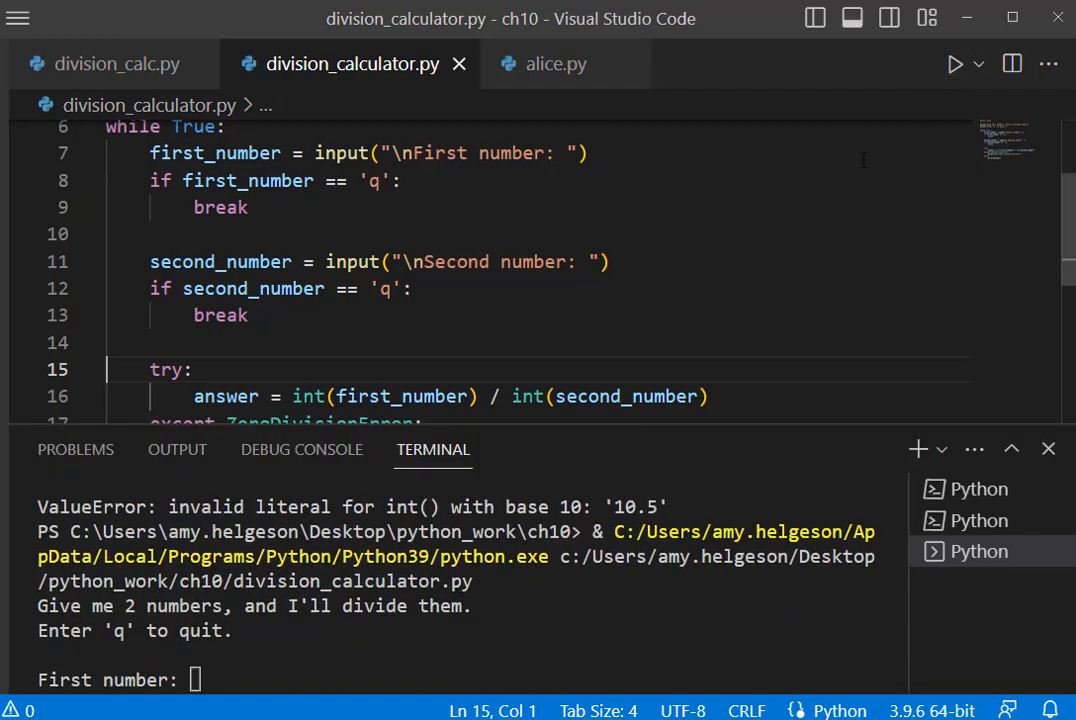
type("5")
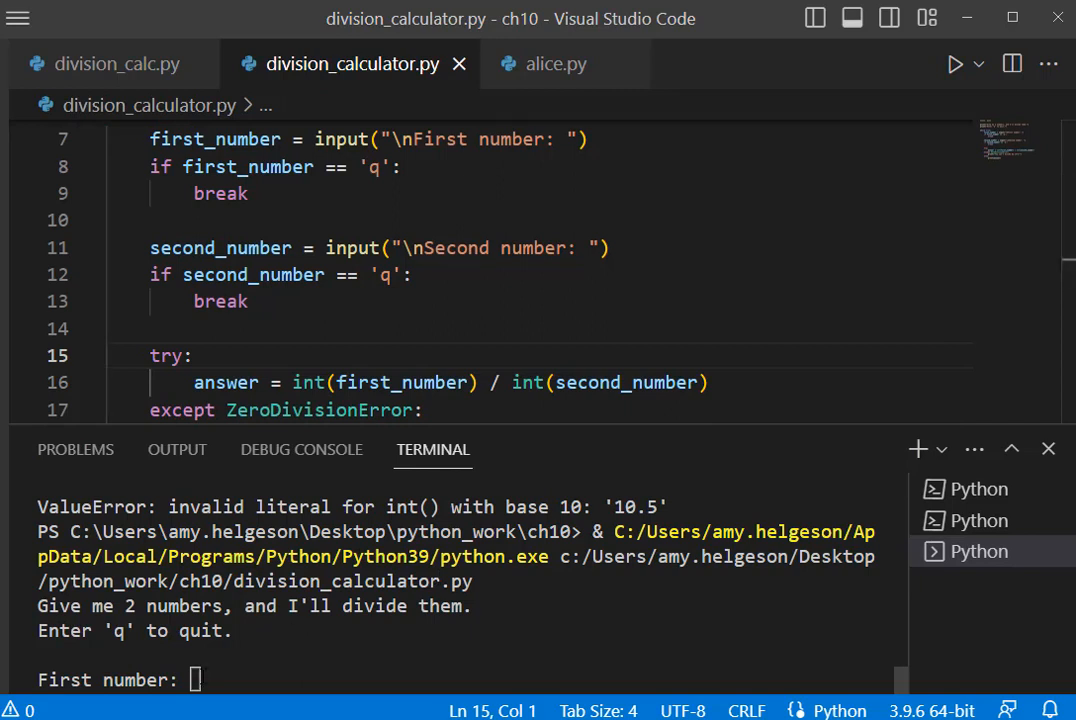
type("5")
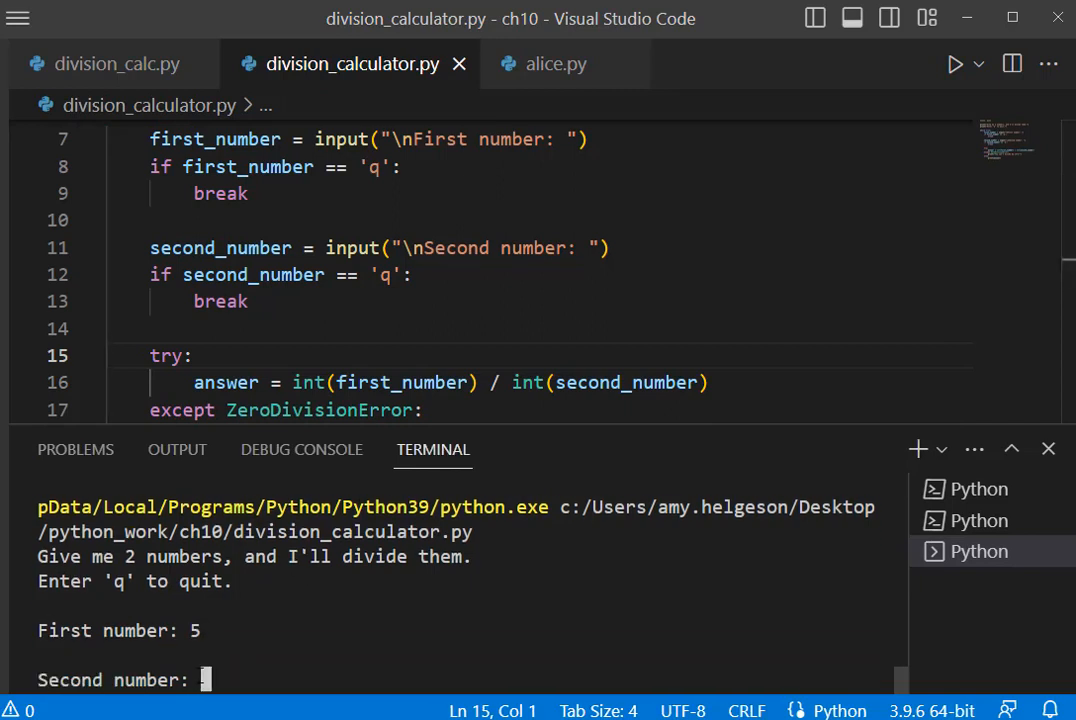
type("0")
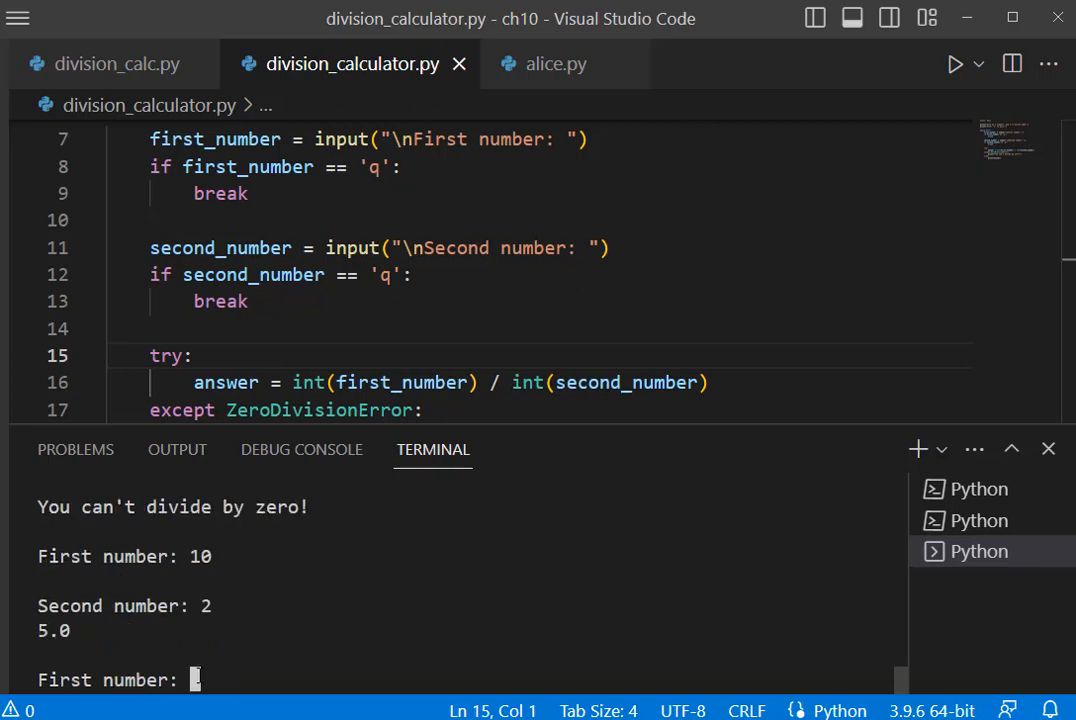
type("q")
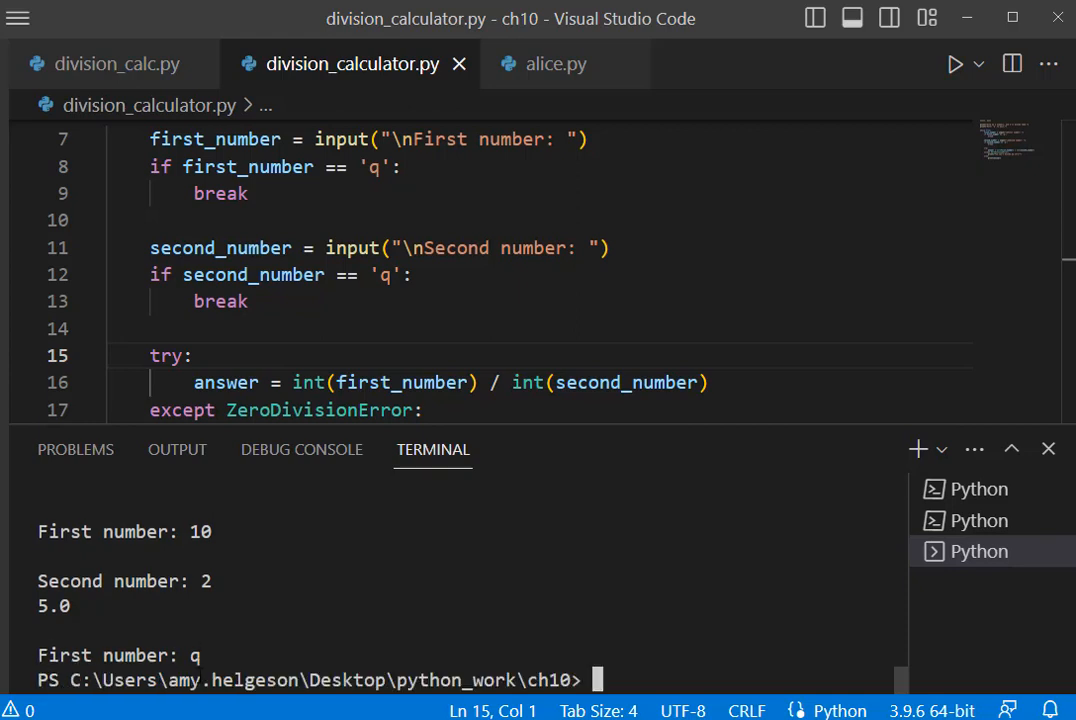
Wrap answer in round() and run with 10 and 2 so it prints 5, then q
scroll("down", 3)
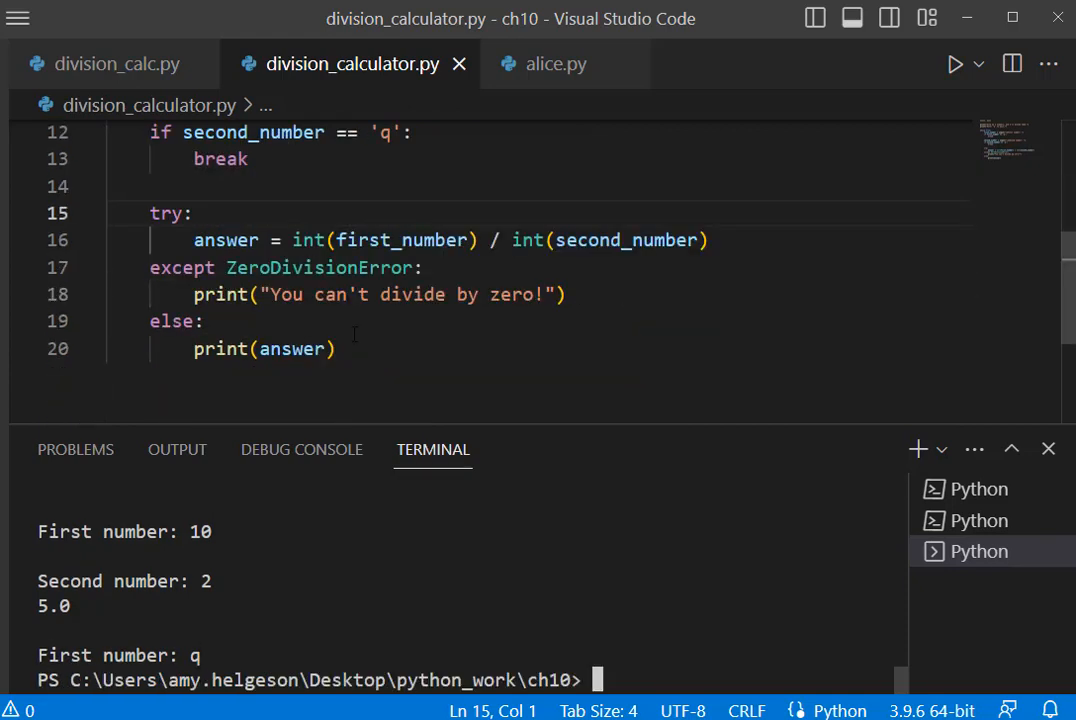
type("round")
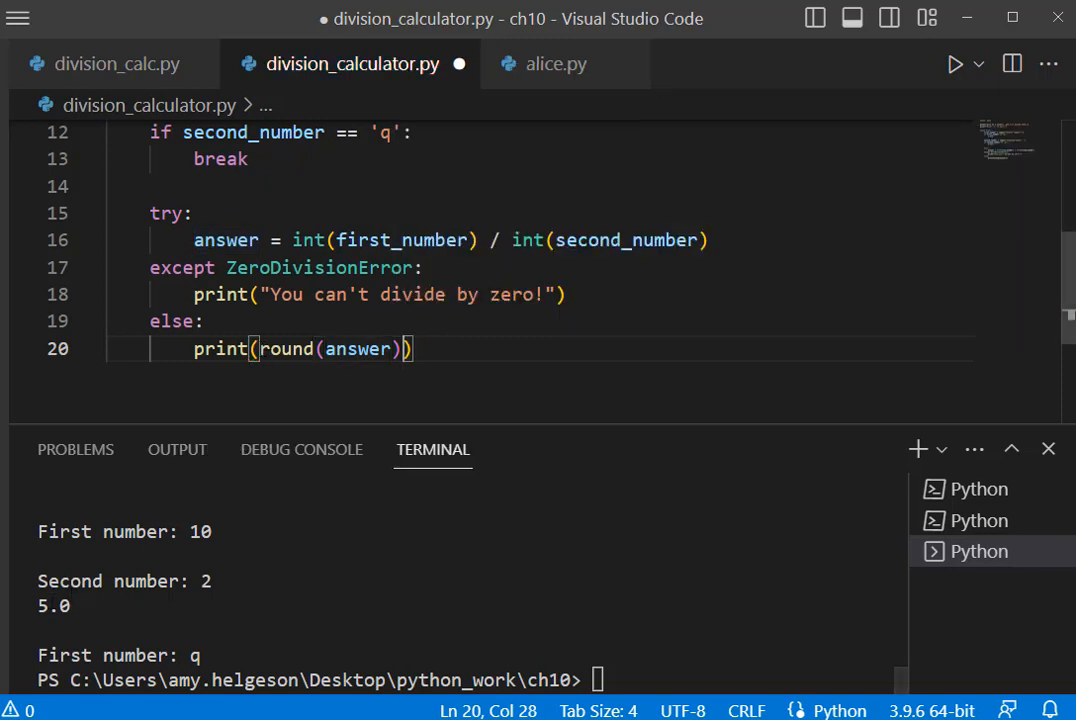
left_click(954, 64)
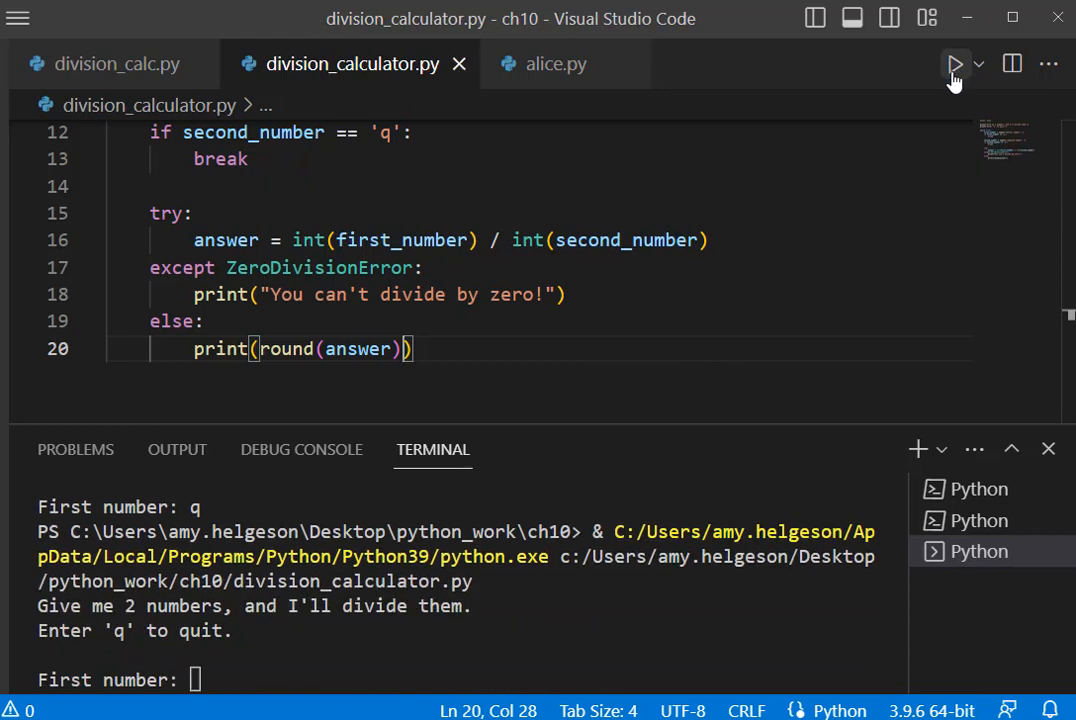
type("10")
type("2")
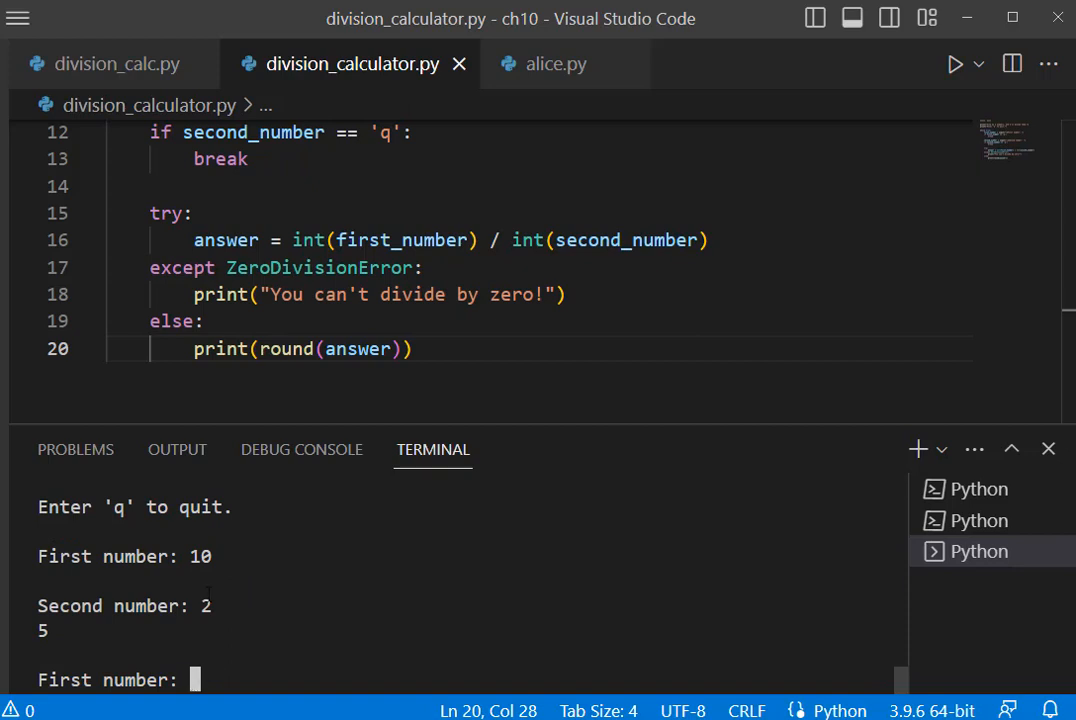
type("q")
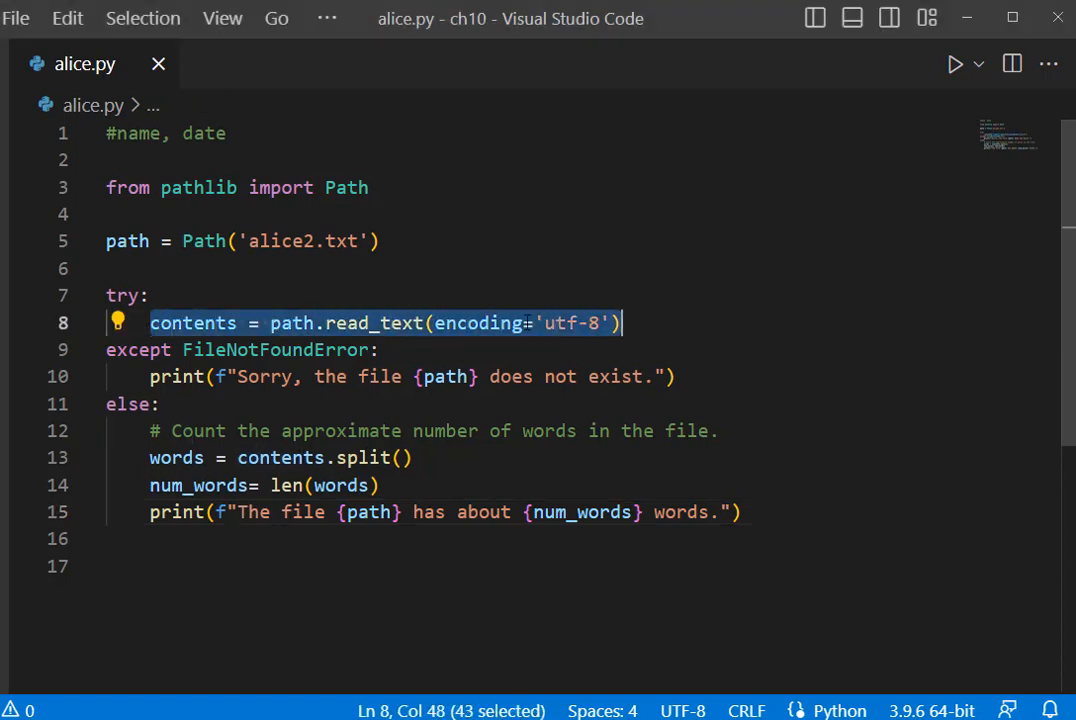
Run alice.py with missing alice2.txt for the apology, then switch the path to alice.txt
left_click(228, 348)
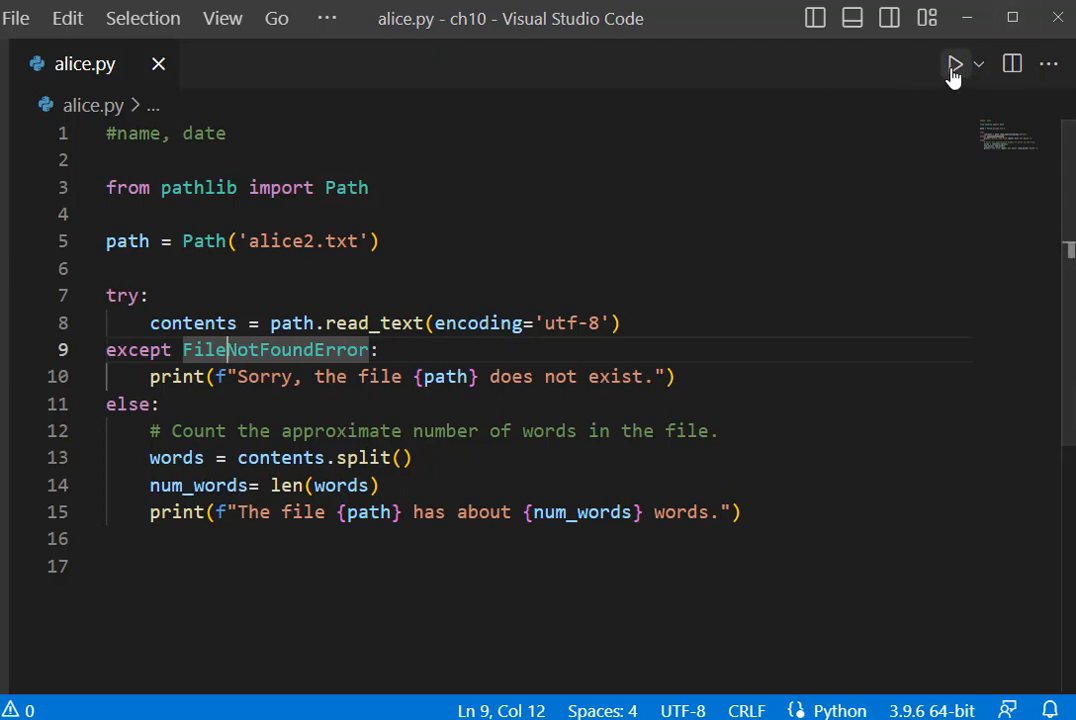
left_click(954, 64)
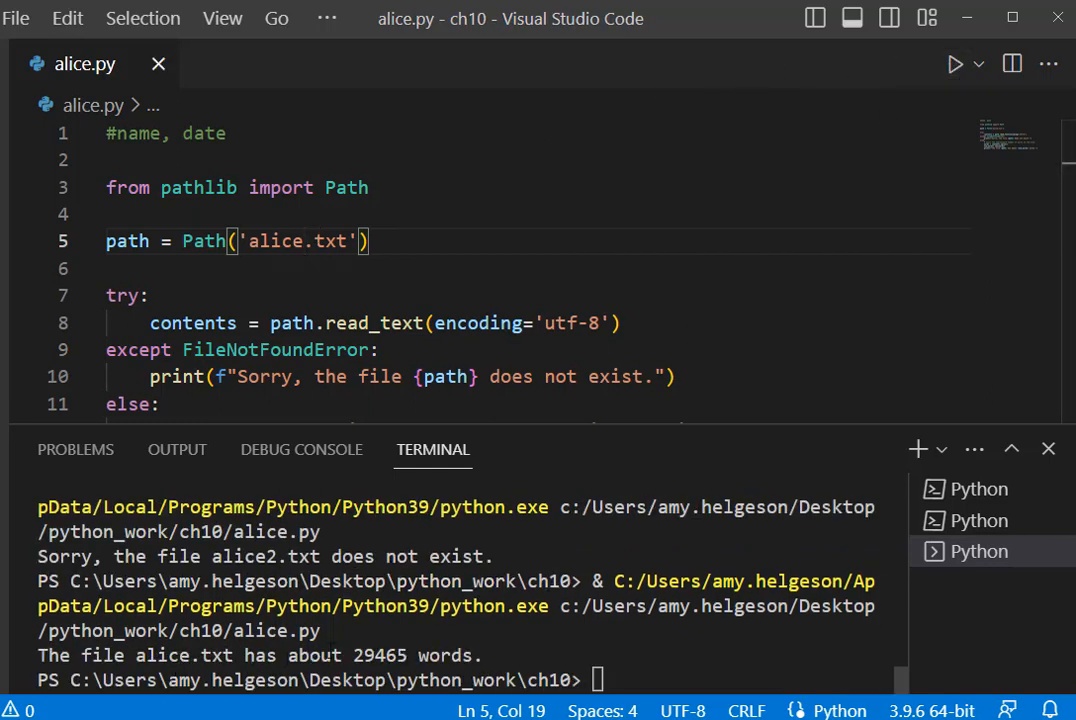
scroll("down", 3)
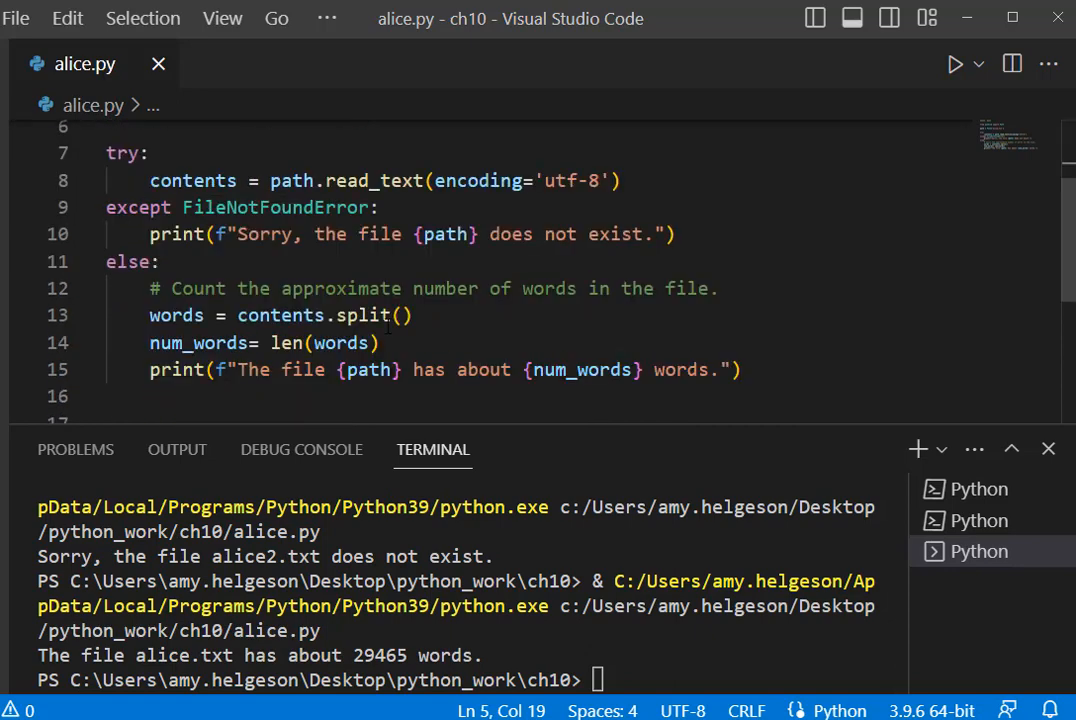
double_click(364, 316)
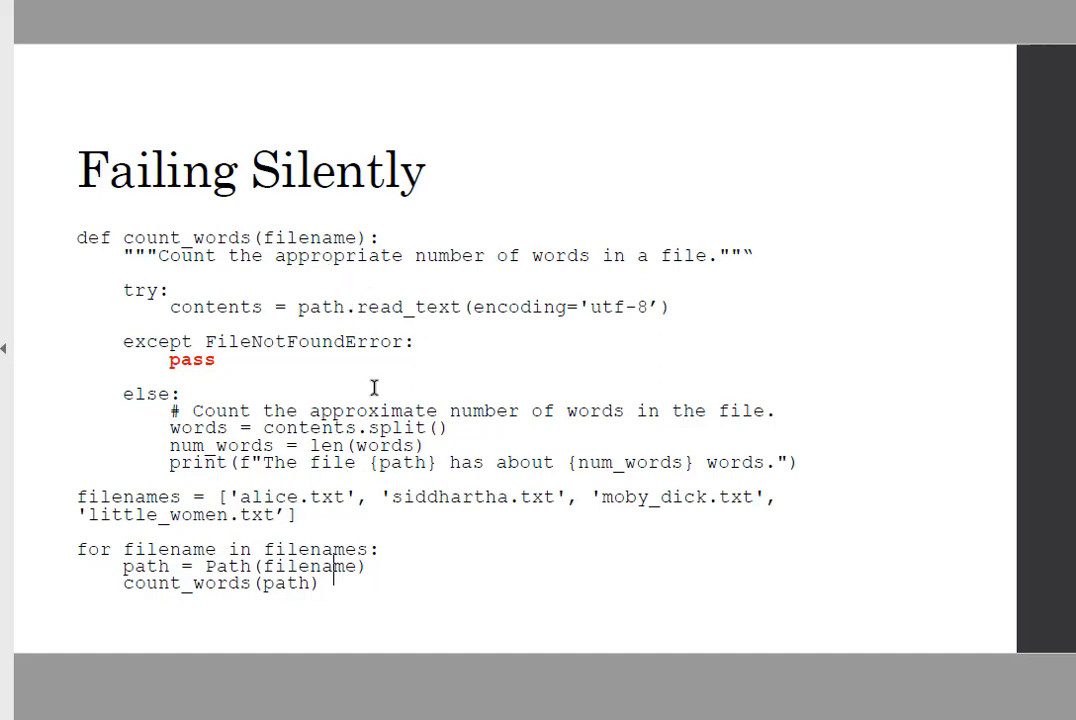
mouse_move(290, 508)
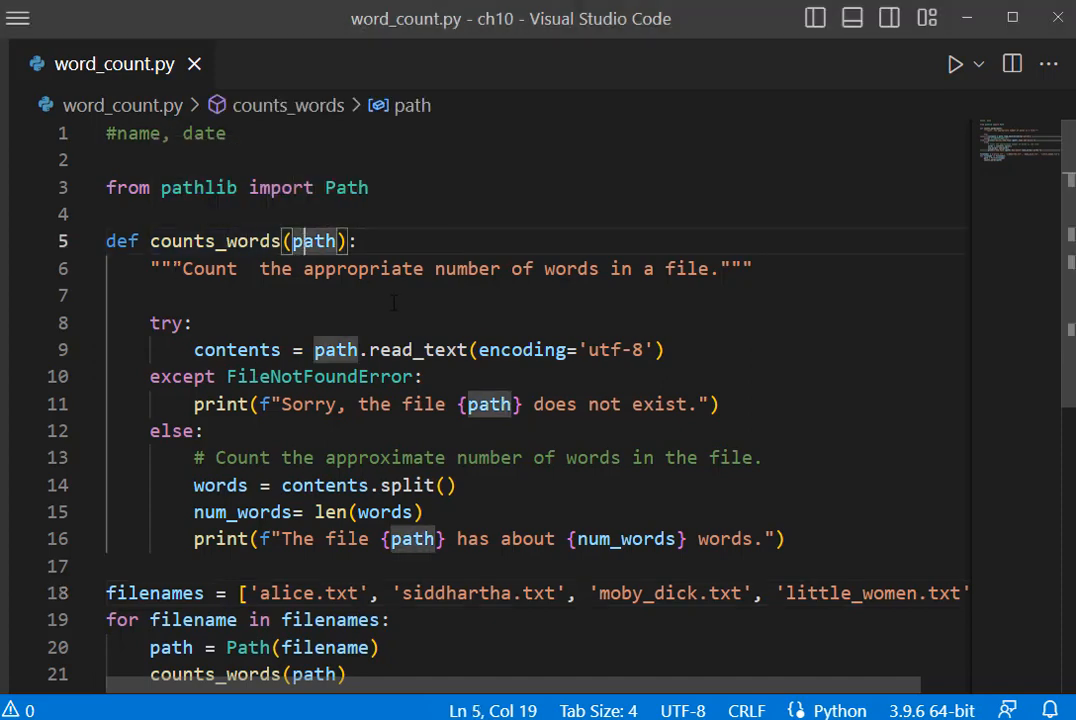
Run word_count.py to print word counts for all four book files
scroll("down", 3)
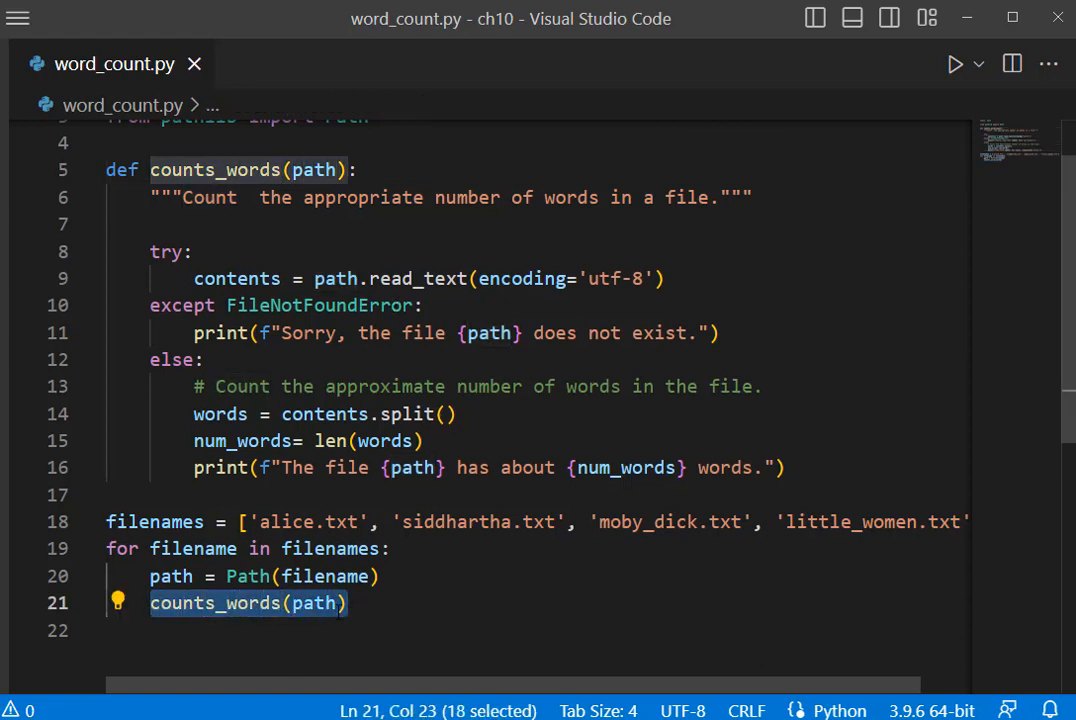
left_click(316, 604)
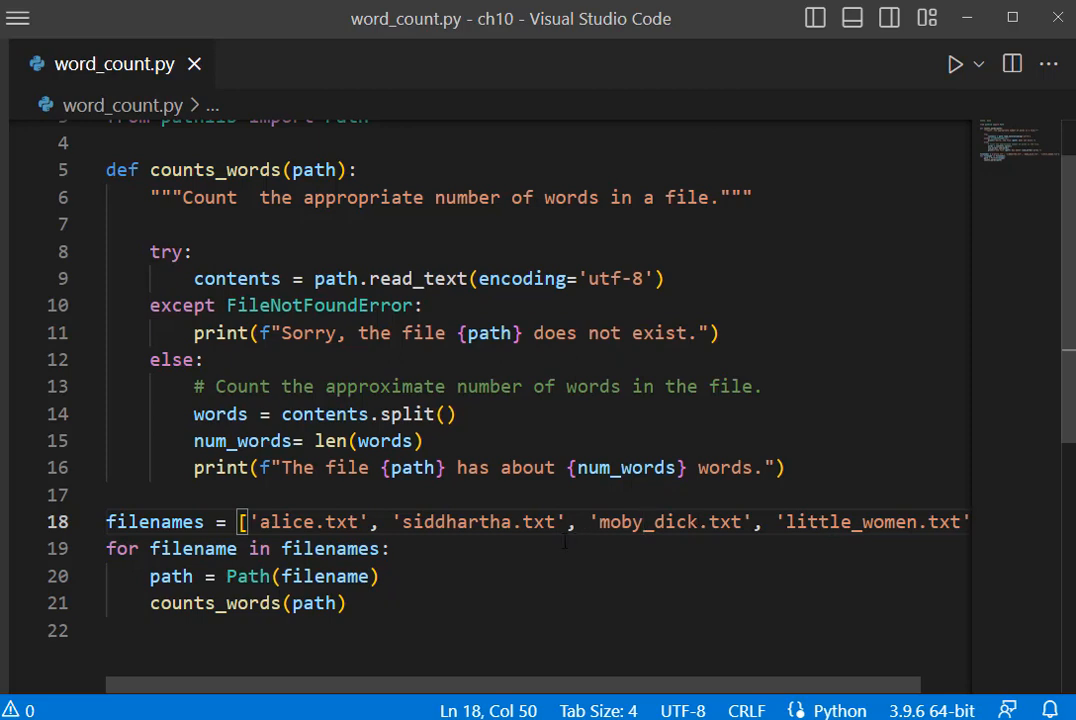
mouse_move(952, 64)
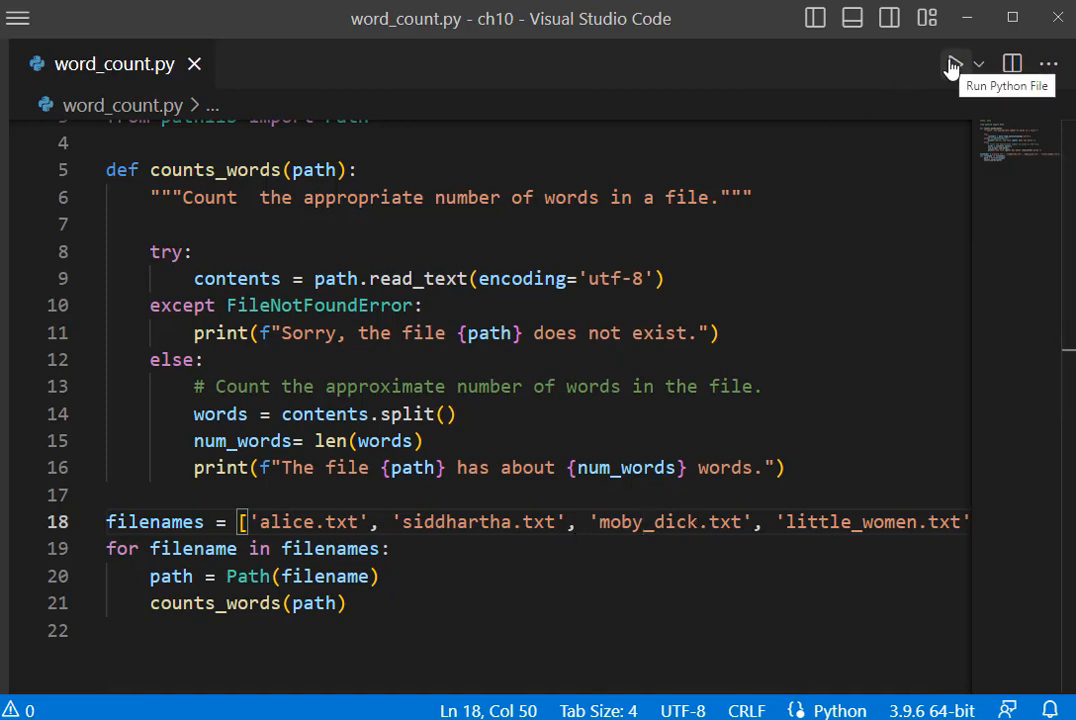
left_click(952, 64)
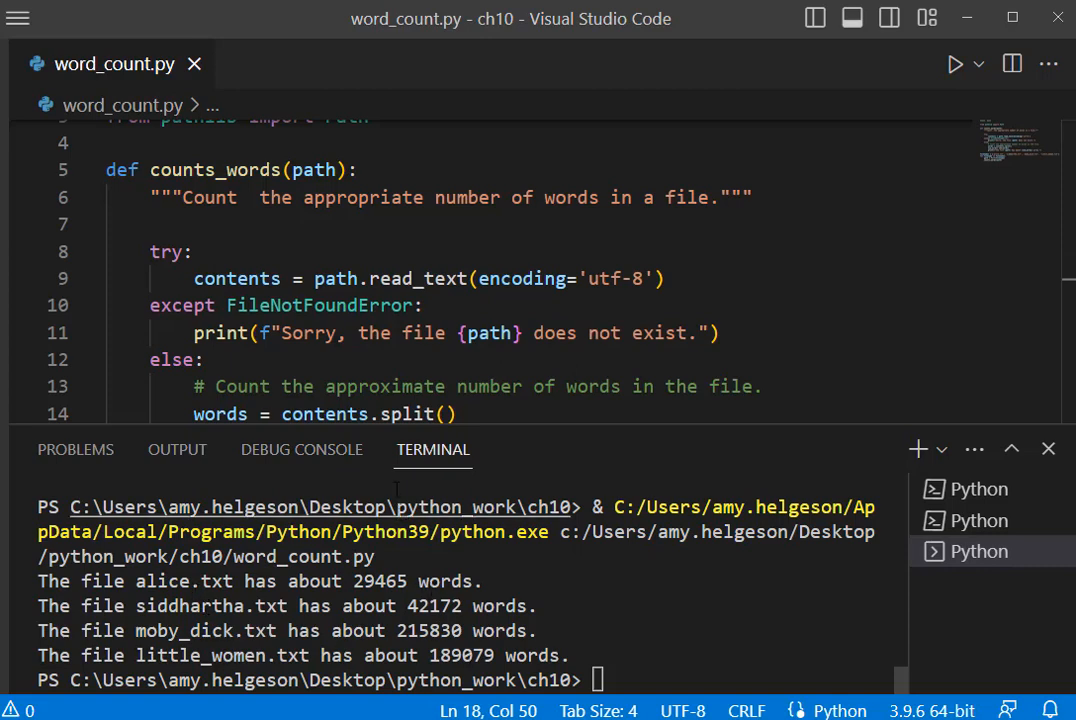
Change the first filename to alice2.txt and rerun word_count.py
scroll("down", 3)
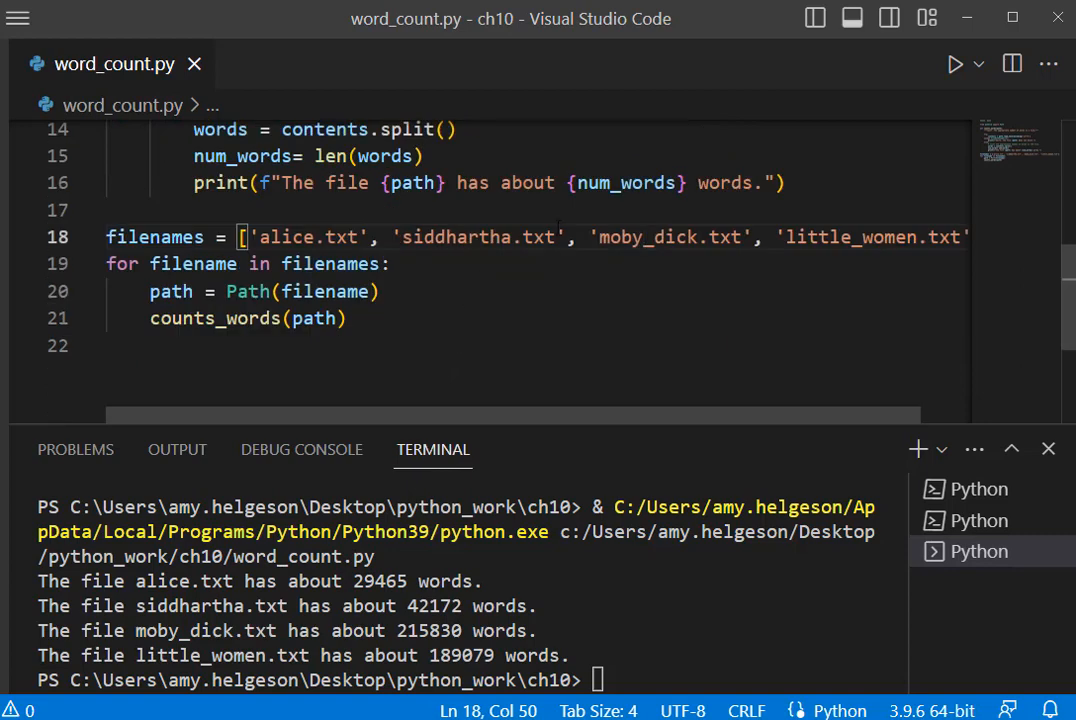
type("2")
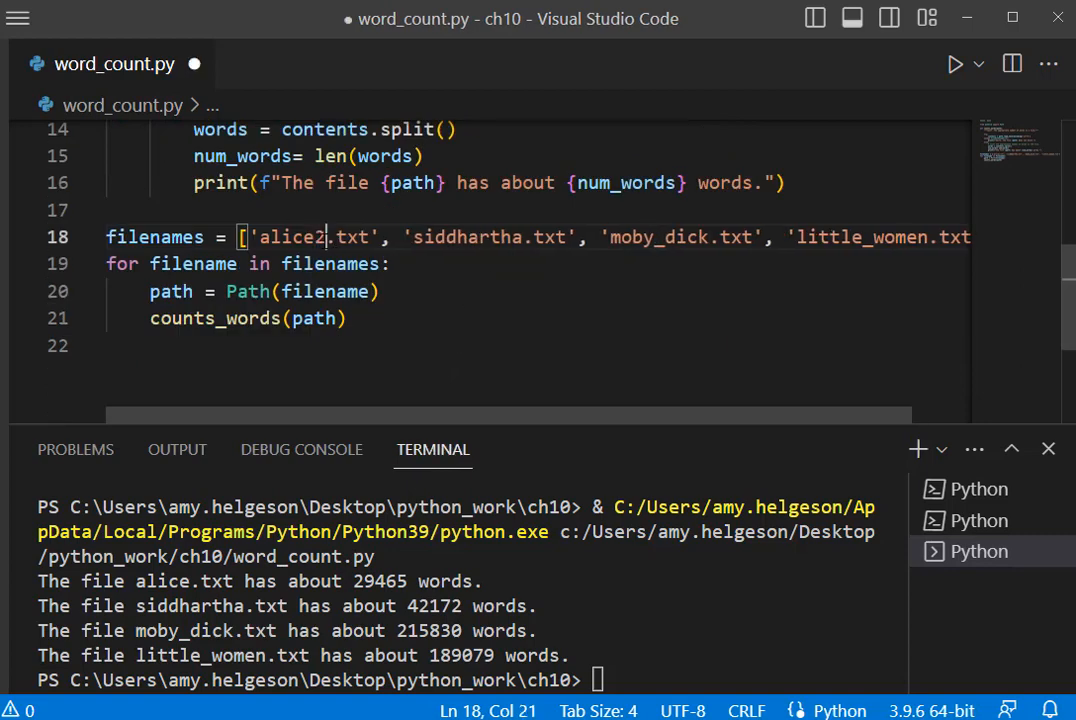
left_click(956, 64)
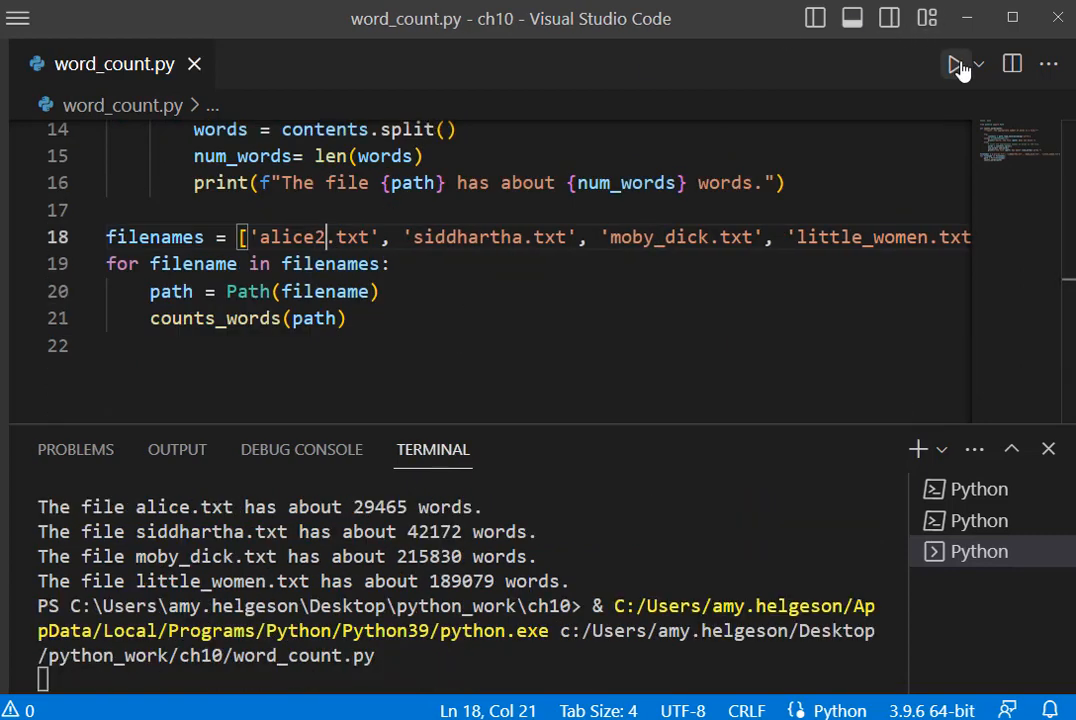
left_click(956, 64)
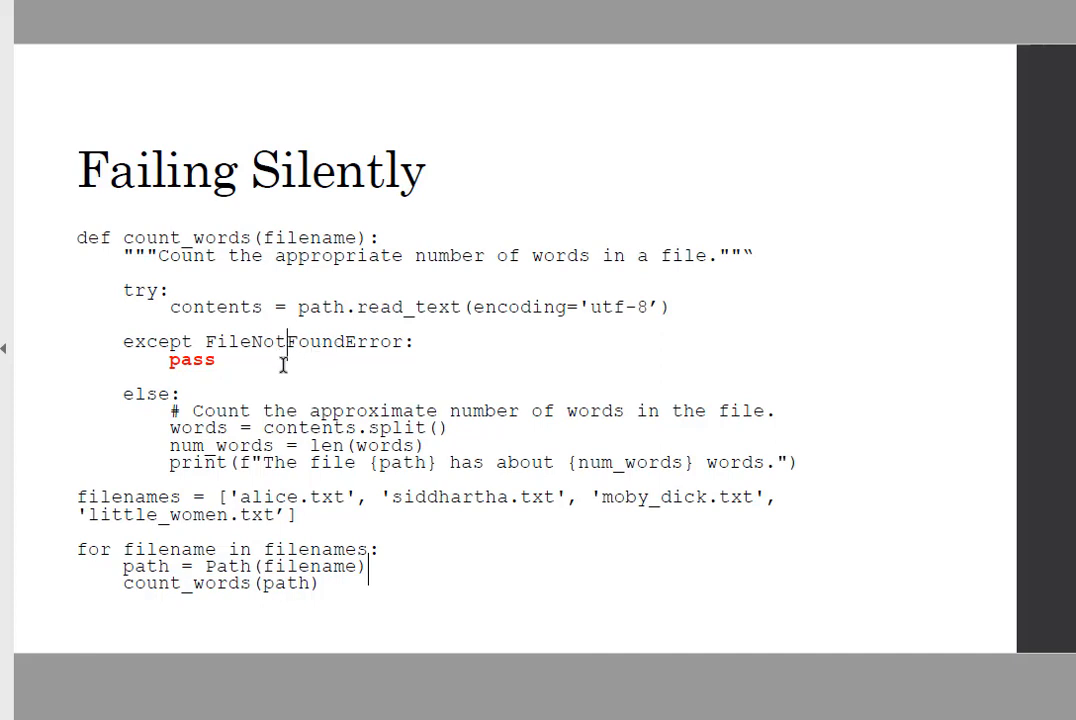
mouse_move(224, 364)
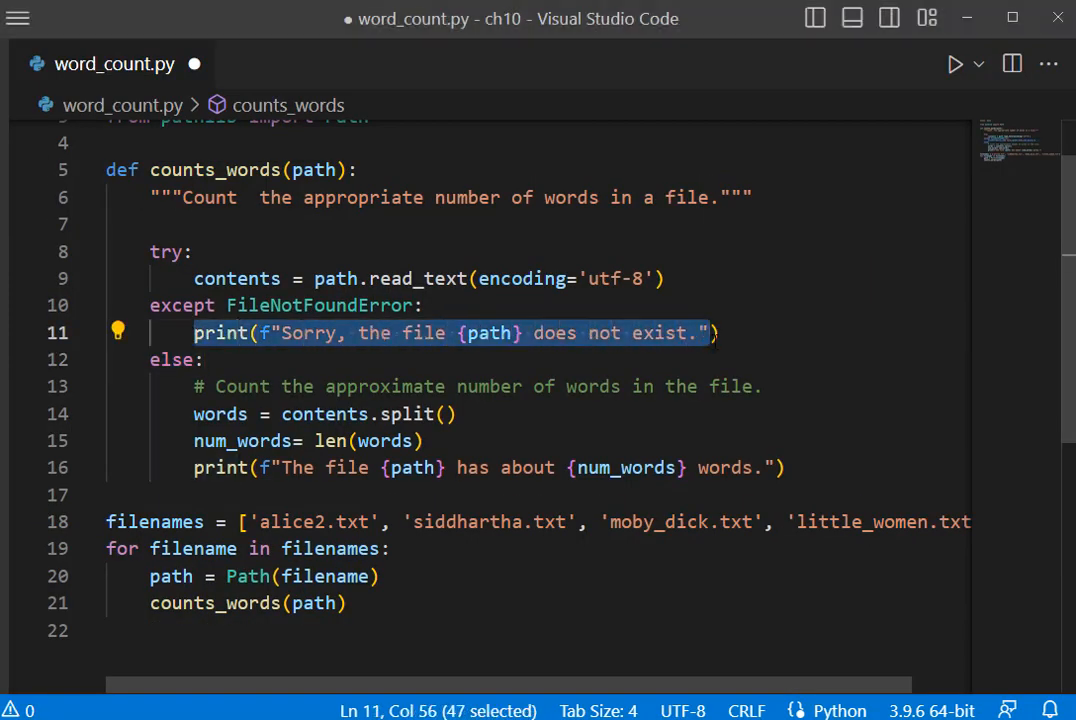
Replace the FileNotFoundError apology print with pass and run word_count.py
type("pass")
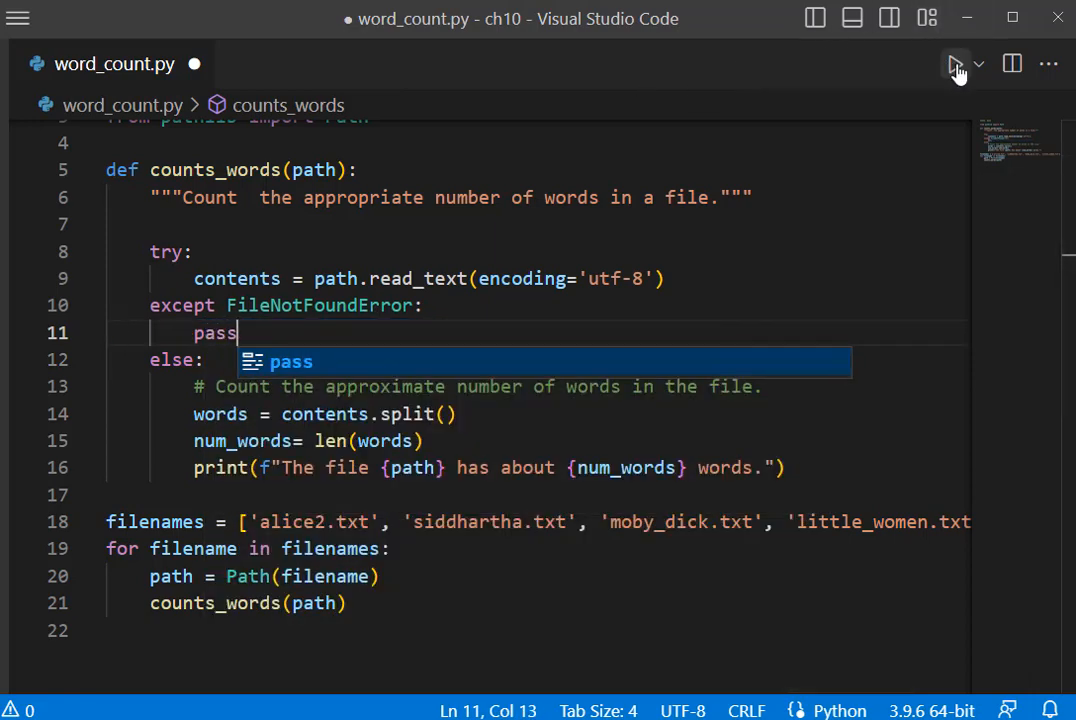
left_click(956, 64)
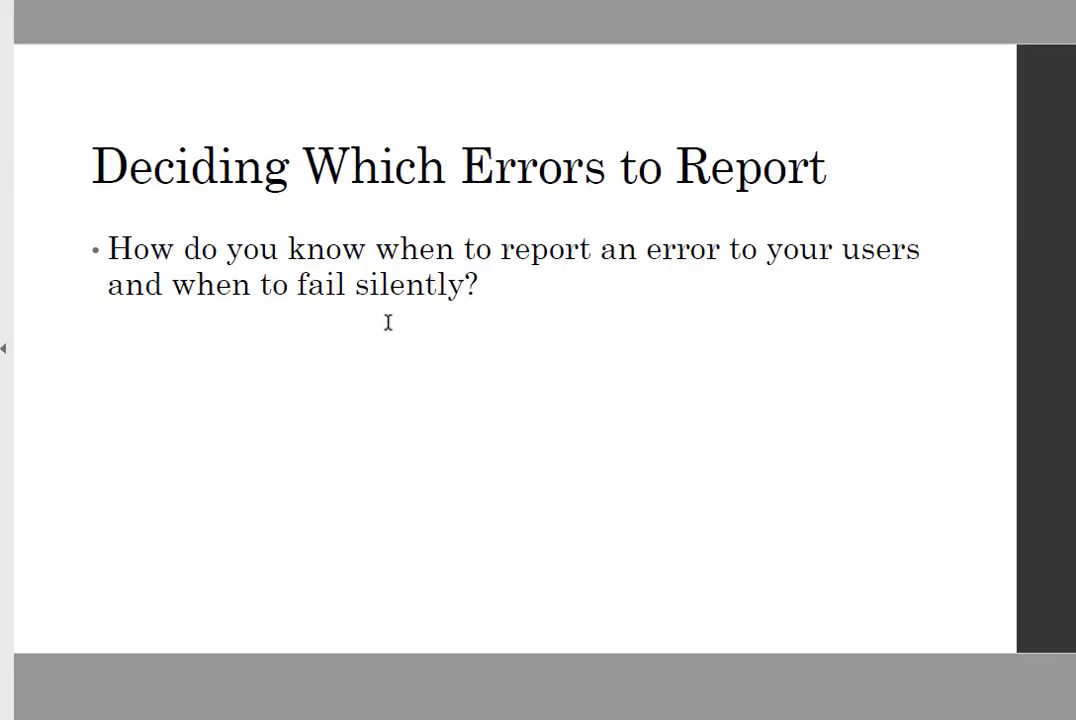
mouse_move(372, 420)
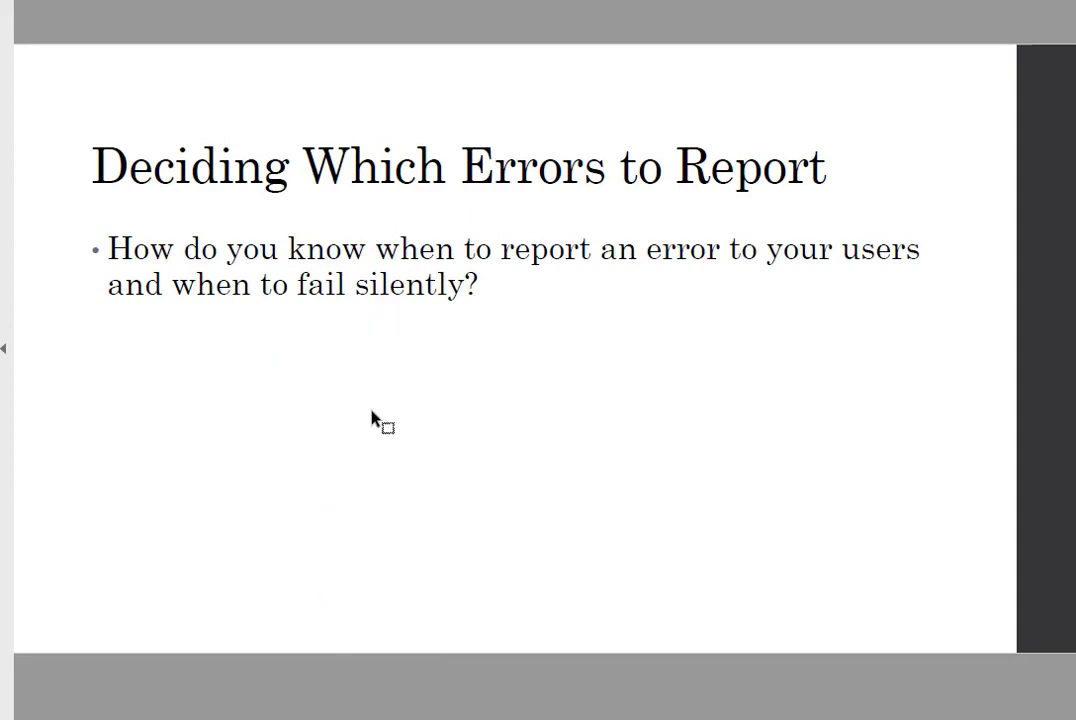